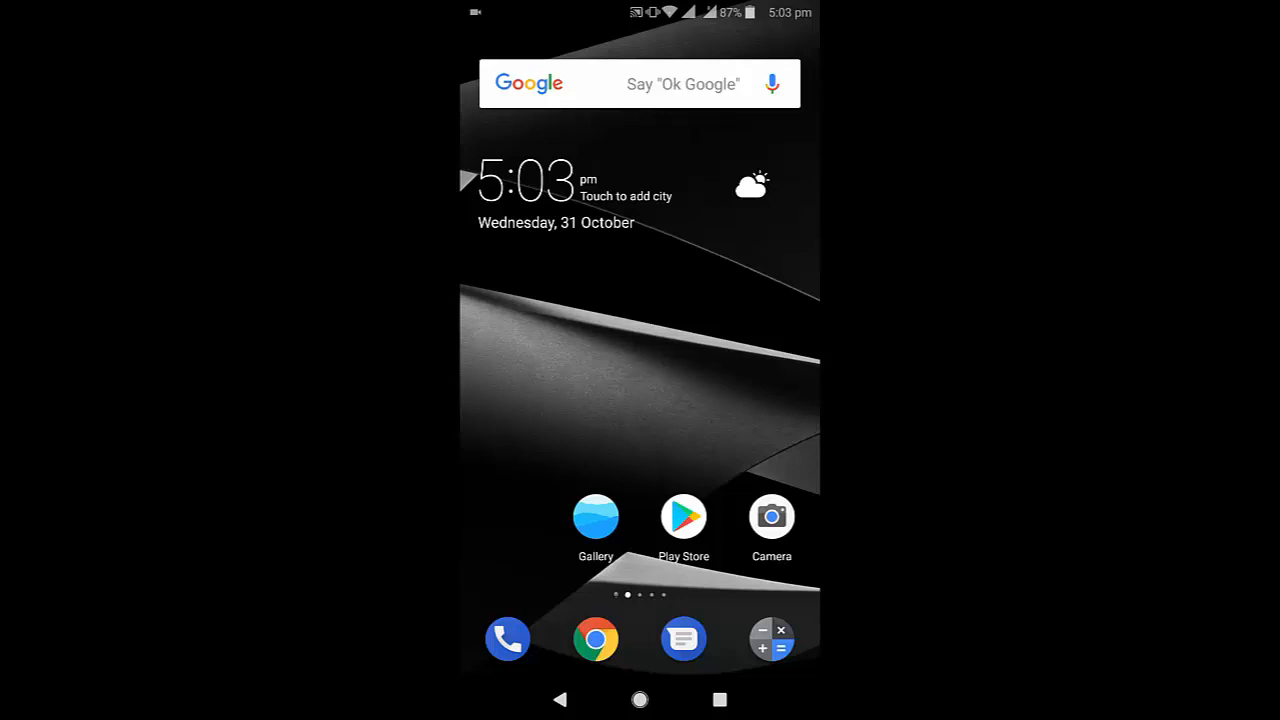
# Open the Phone app's Contacts tab and show its More options menu
pyautogui.click(508, 638)
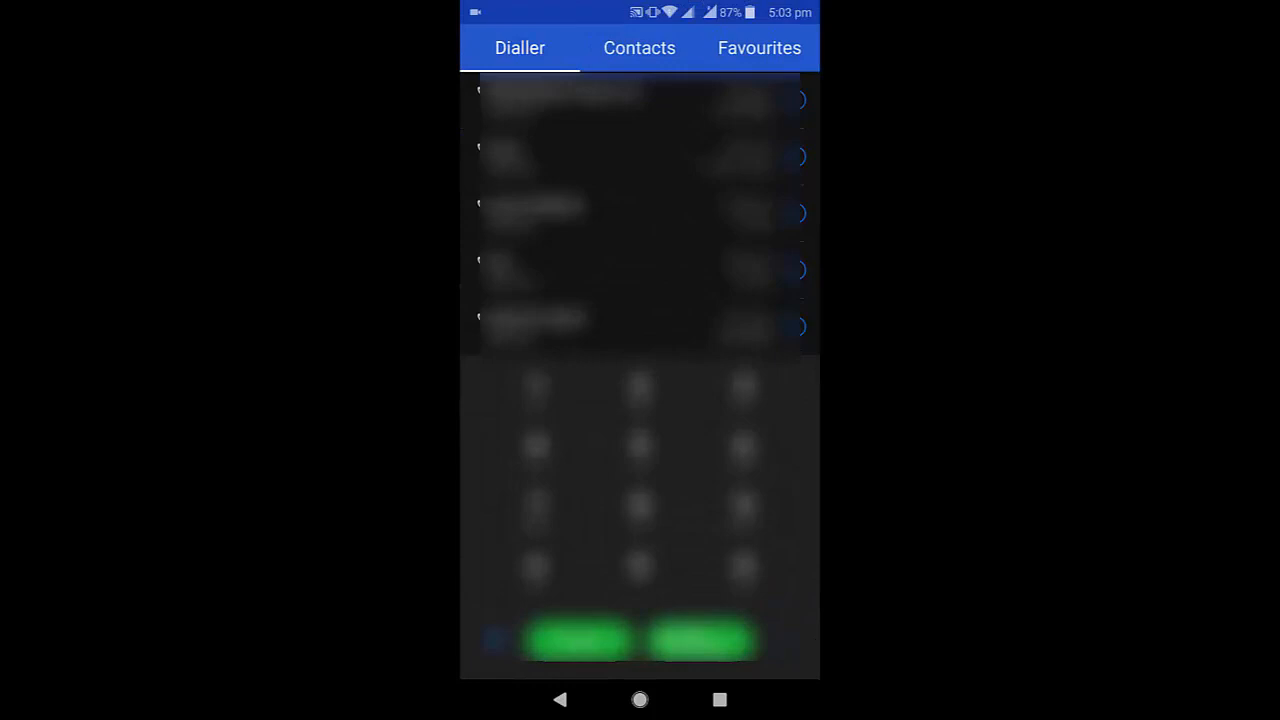
pyautogui.click(640, 48)
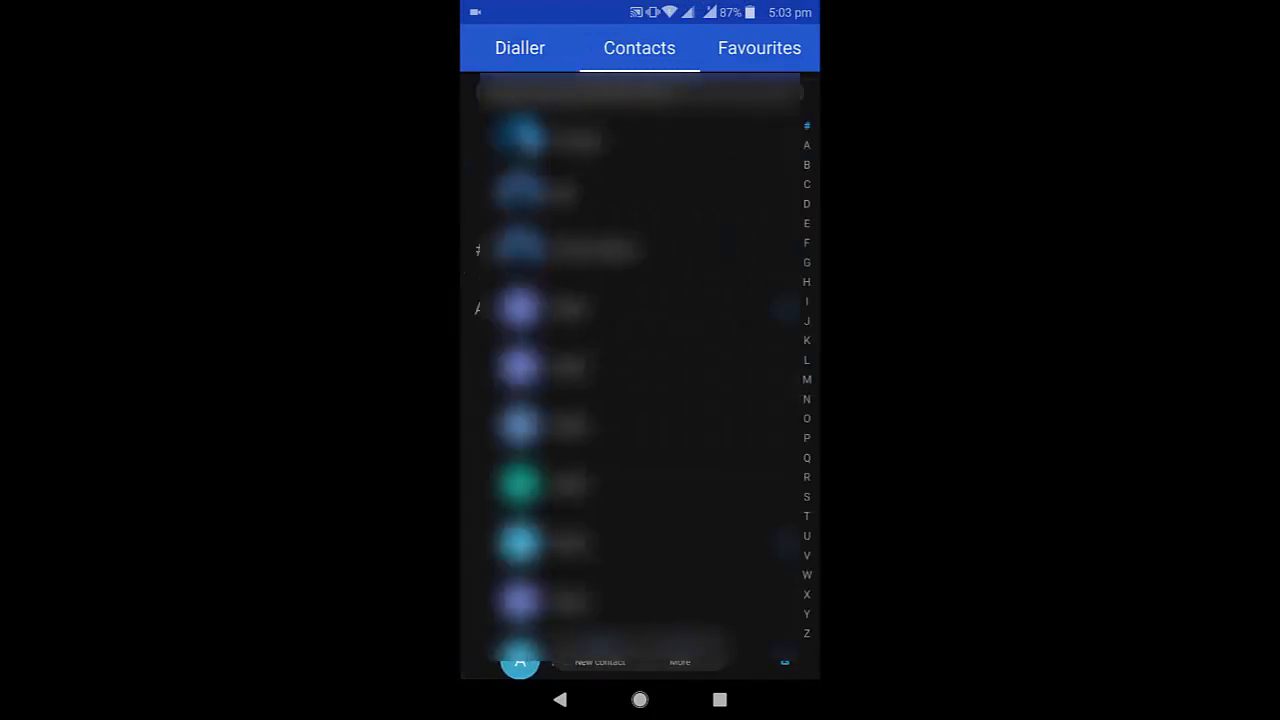
pyautogui.click(680, 650)
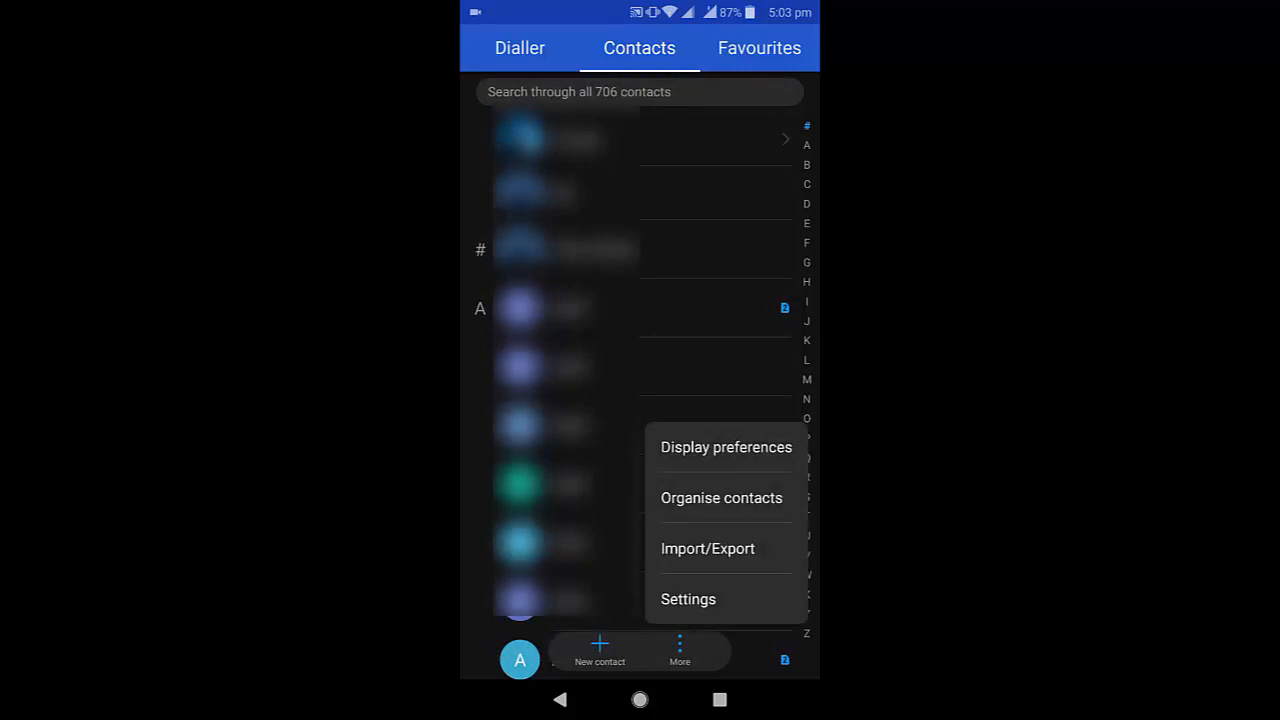
# In Display preferences, toggle Show SIM contacts off and back on
pyautogui.click(726, 448)
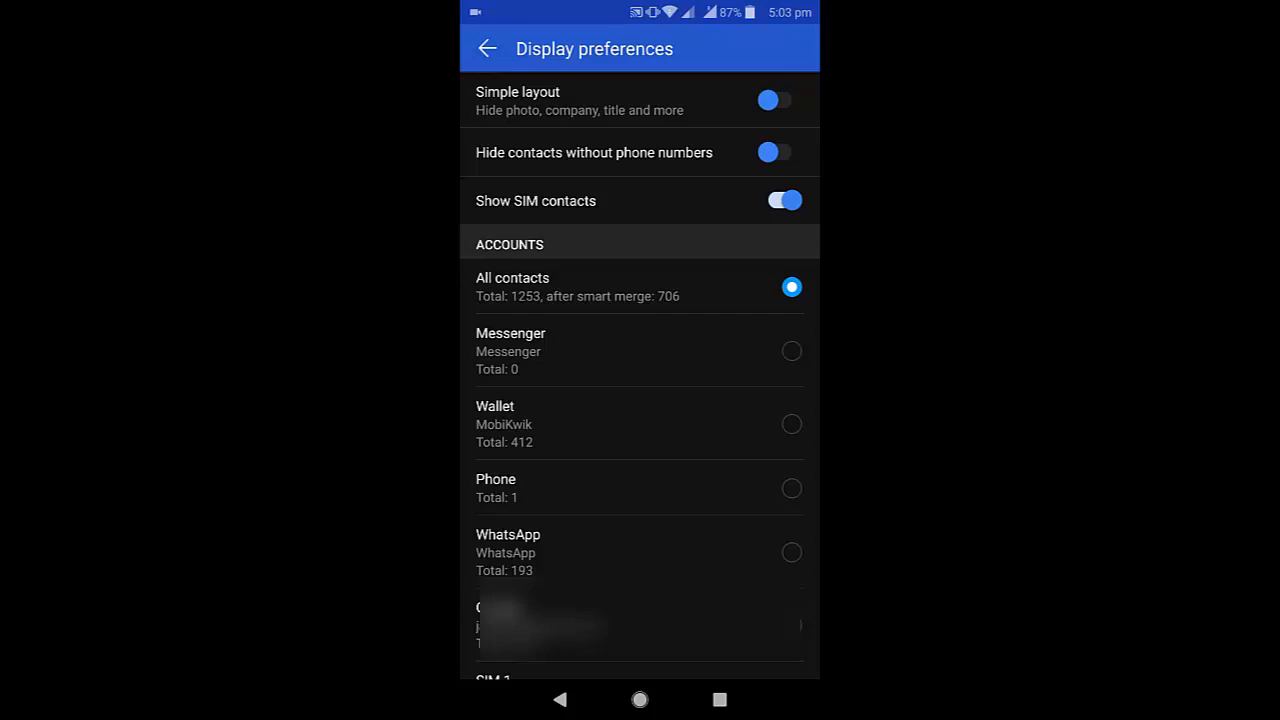
pyautogui.click(784, 200)
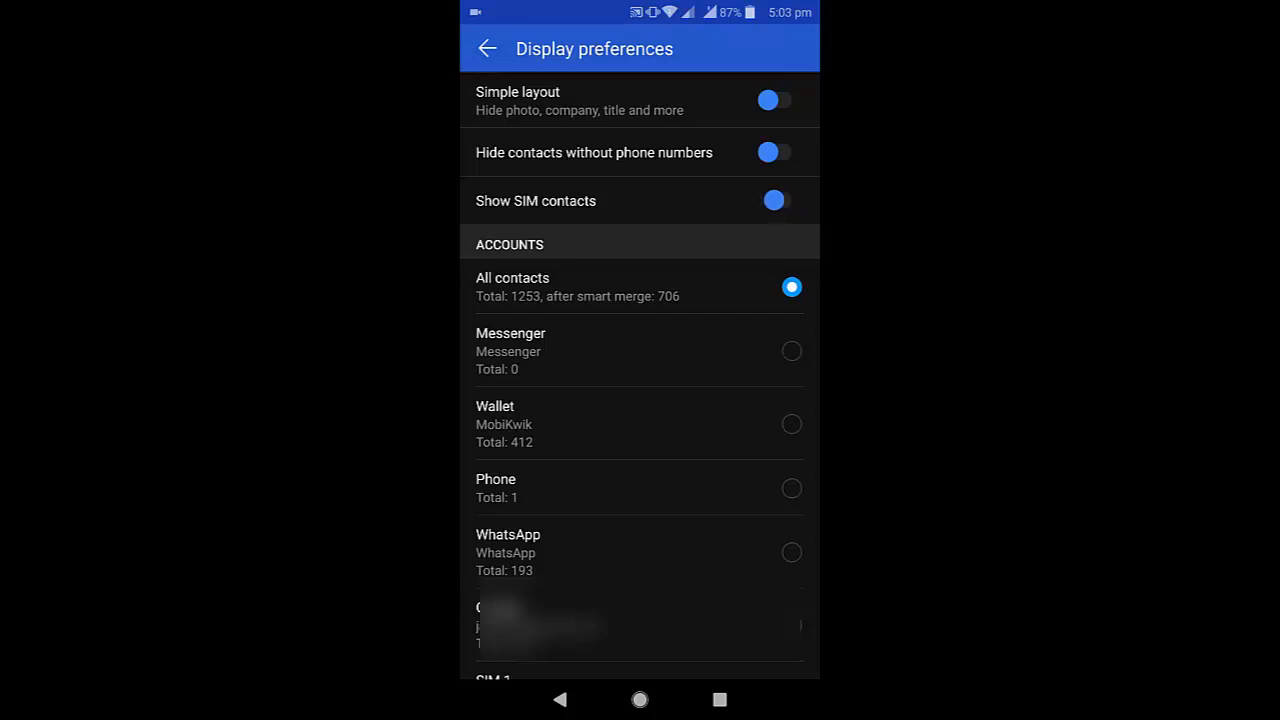
pyautogui.click(784, 200)
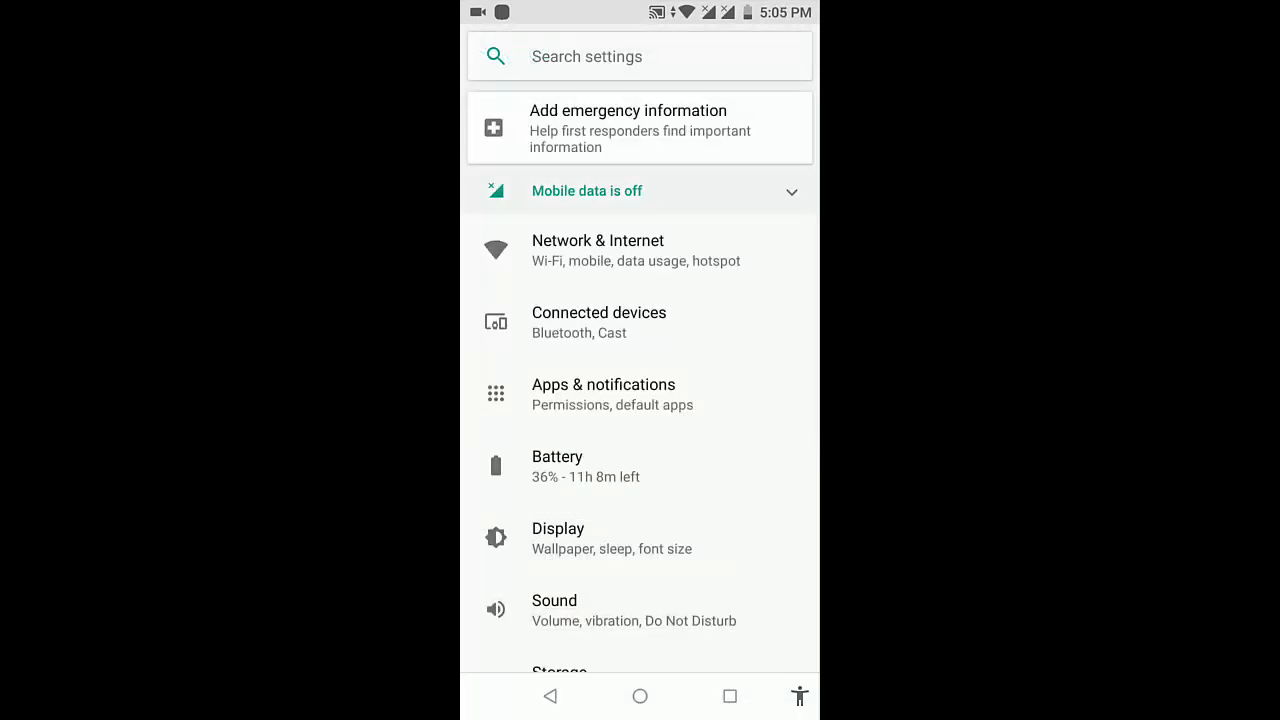
# Clear the Phone app's data from its Storage page and return to its app info
pyautogui.click(604, 394)
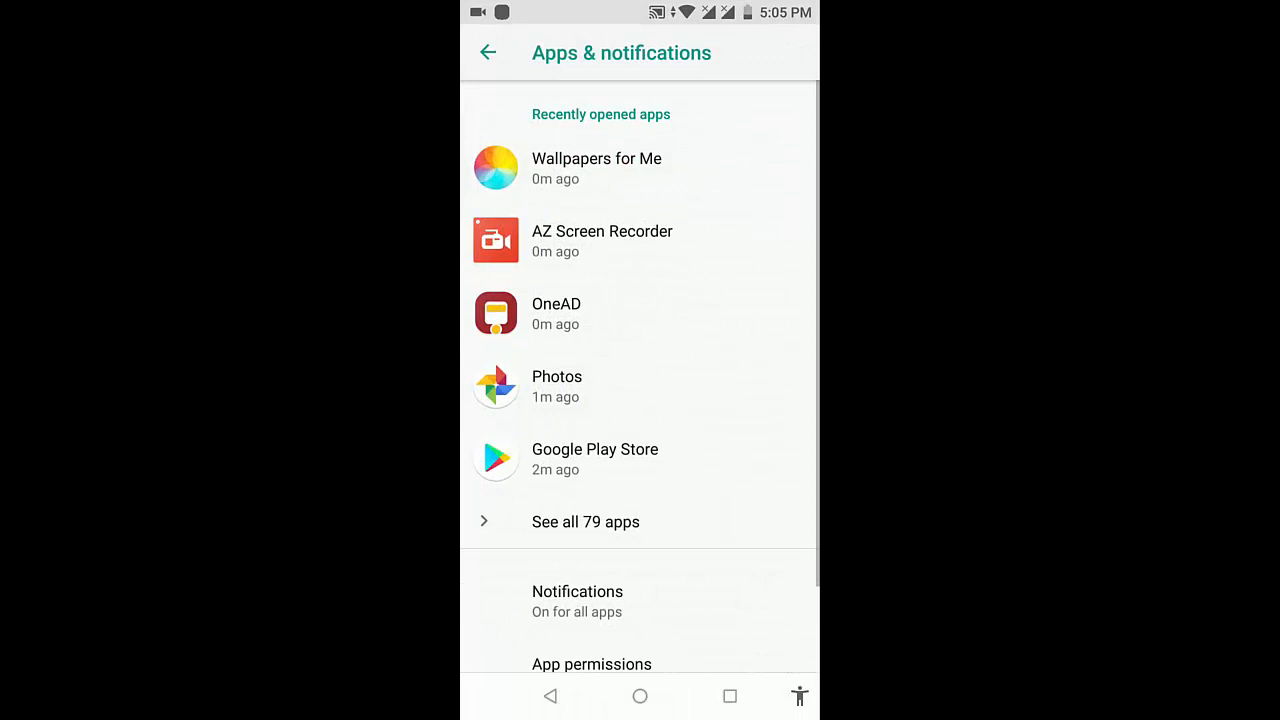
pyautogui.click(584, 520)
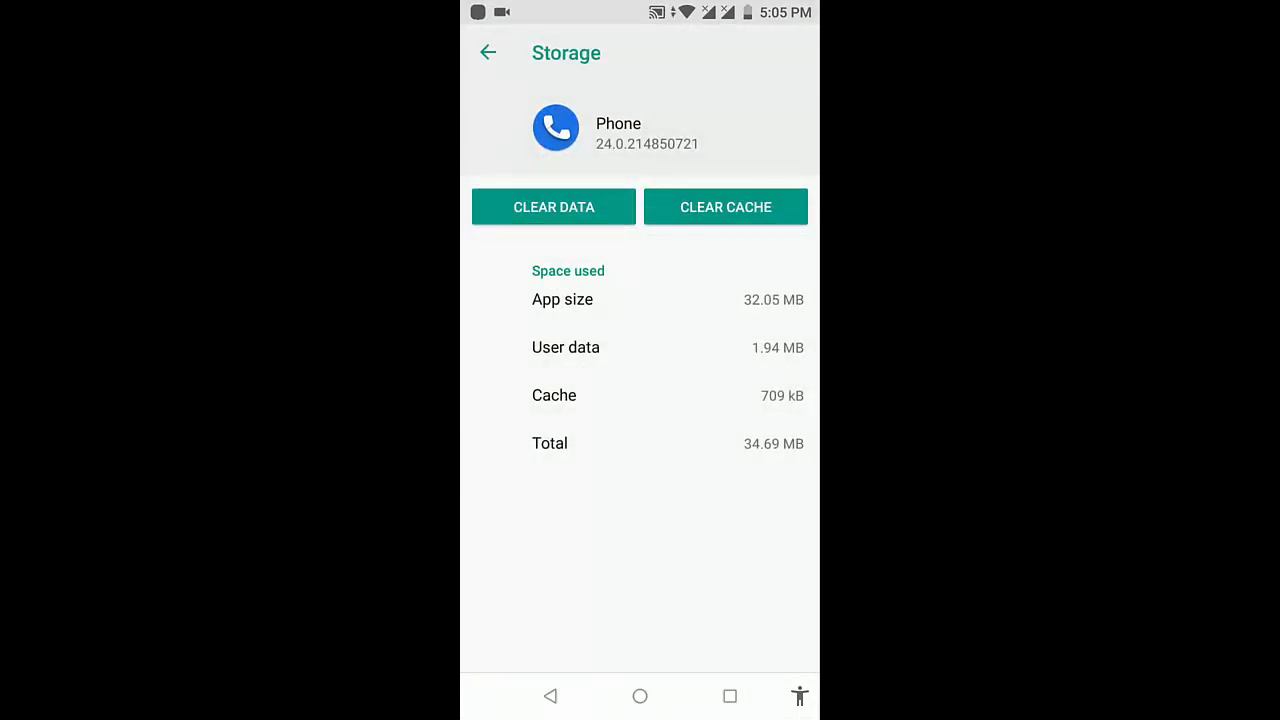
pyautogui.click(552, 206)
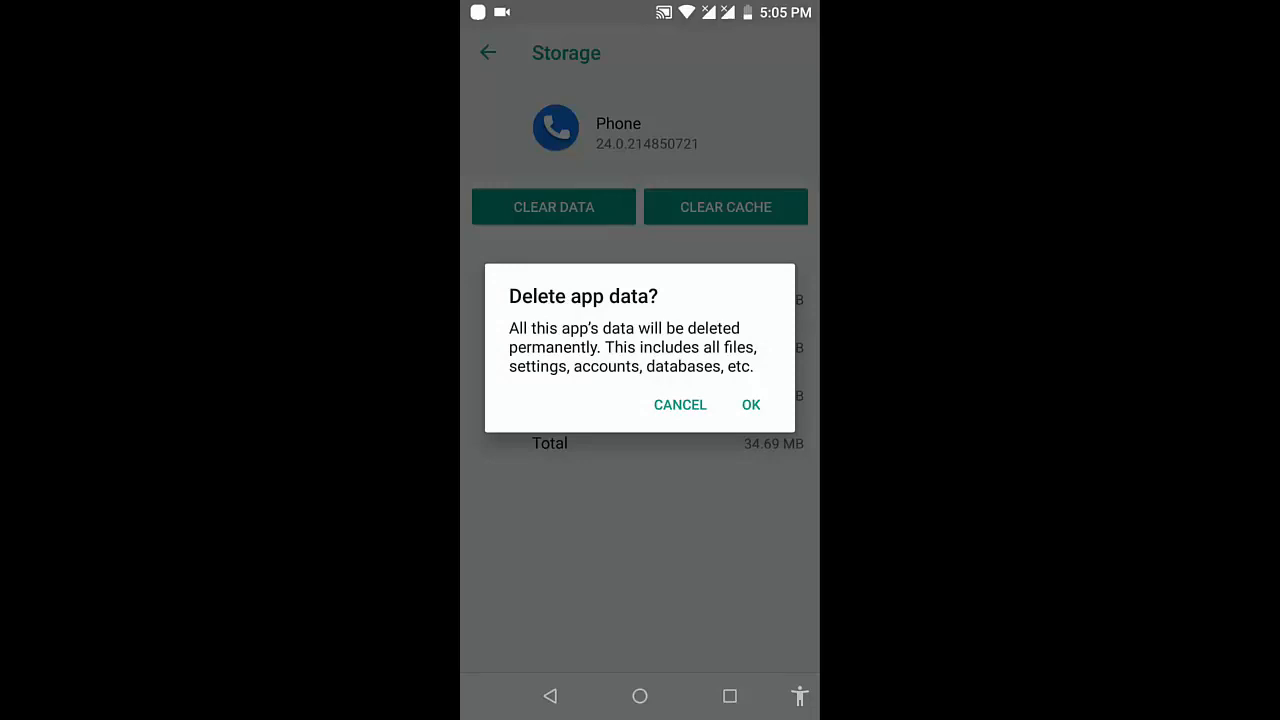
pyautogui.click(680, 404)
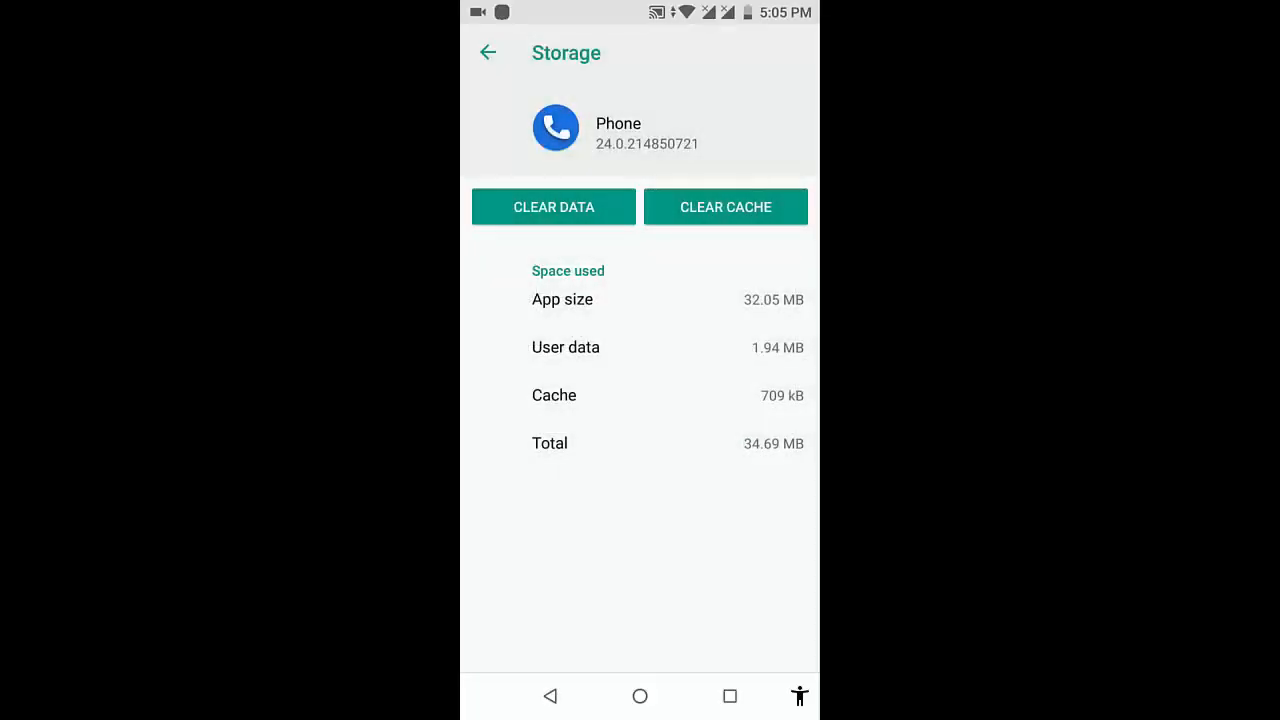
pyautogui.click(488, 52)
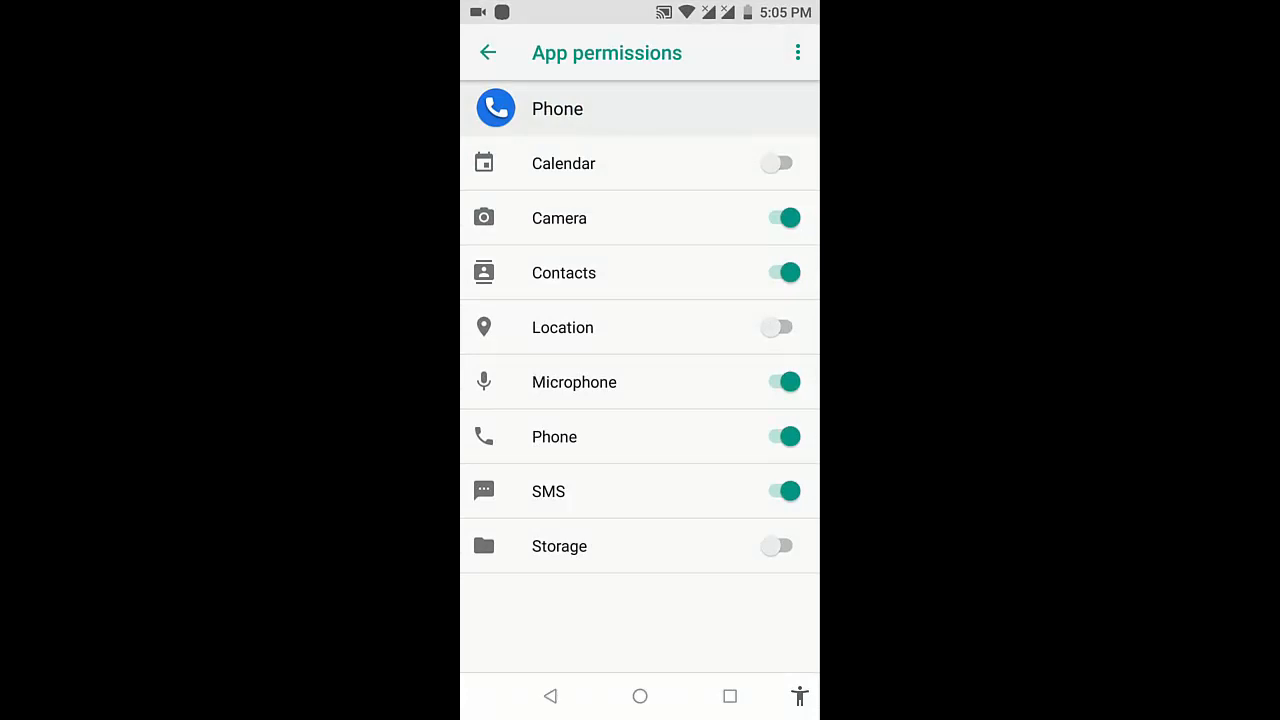
# Grant the Phone app Storage permission and leave its permissions screen
pyautogui.click(784, 546)
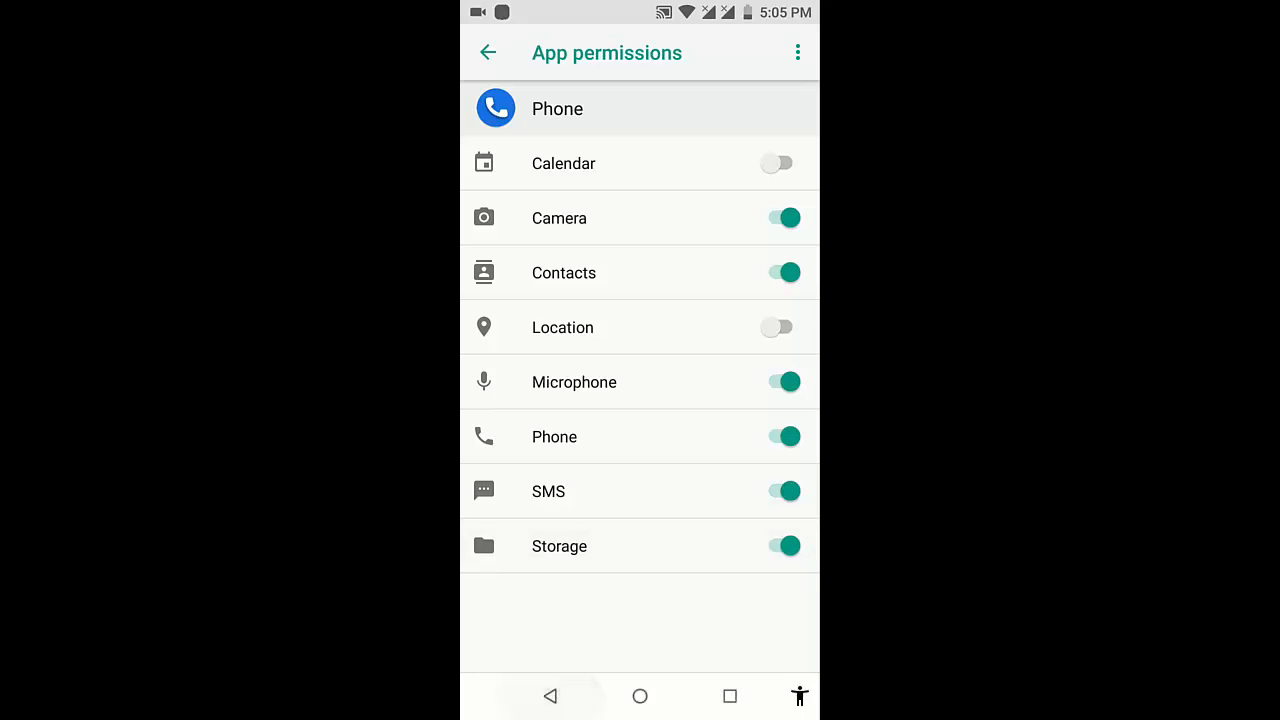
pyautogui.click(488, 52)
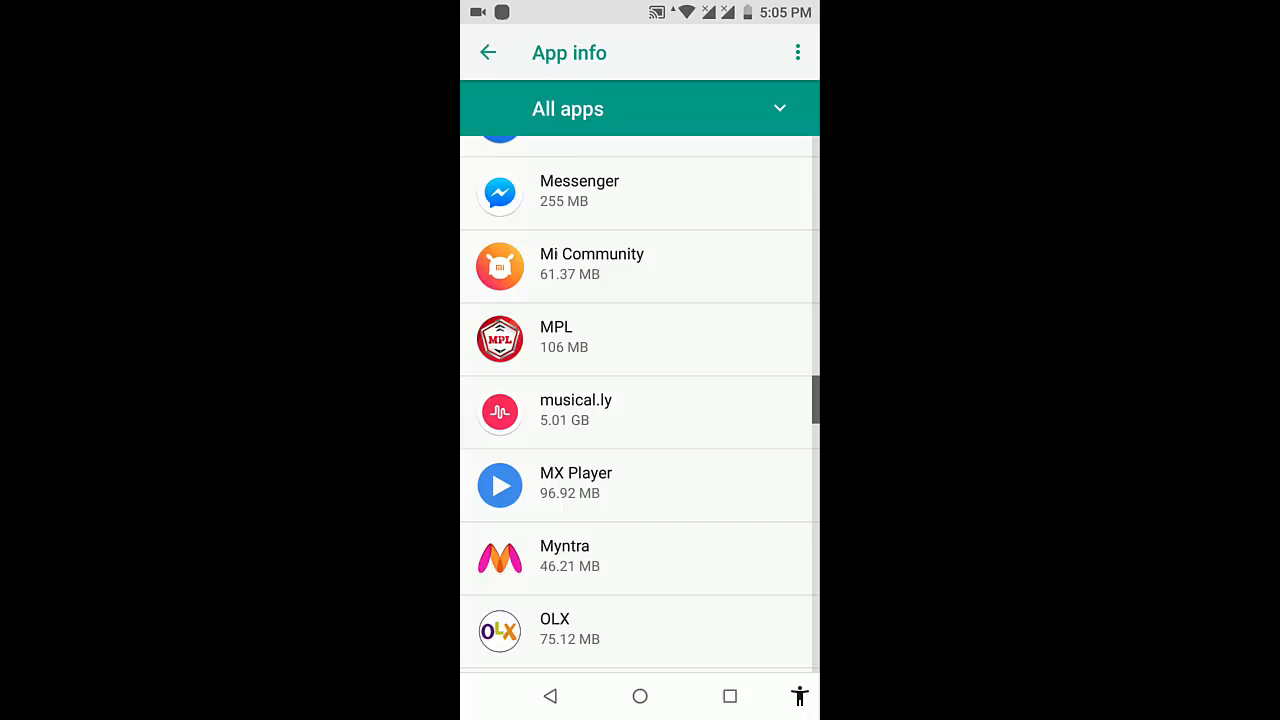
# Find Contacts in All apps, clear its data from Storage and return to its app info
pyautogui.scroll(3)
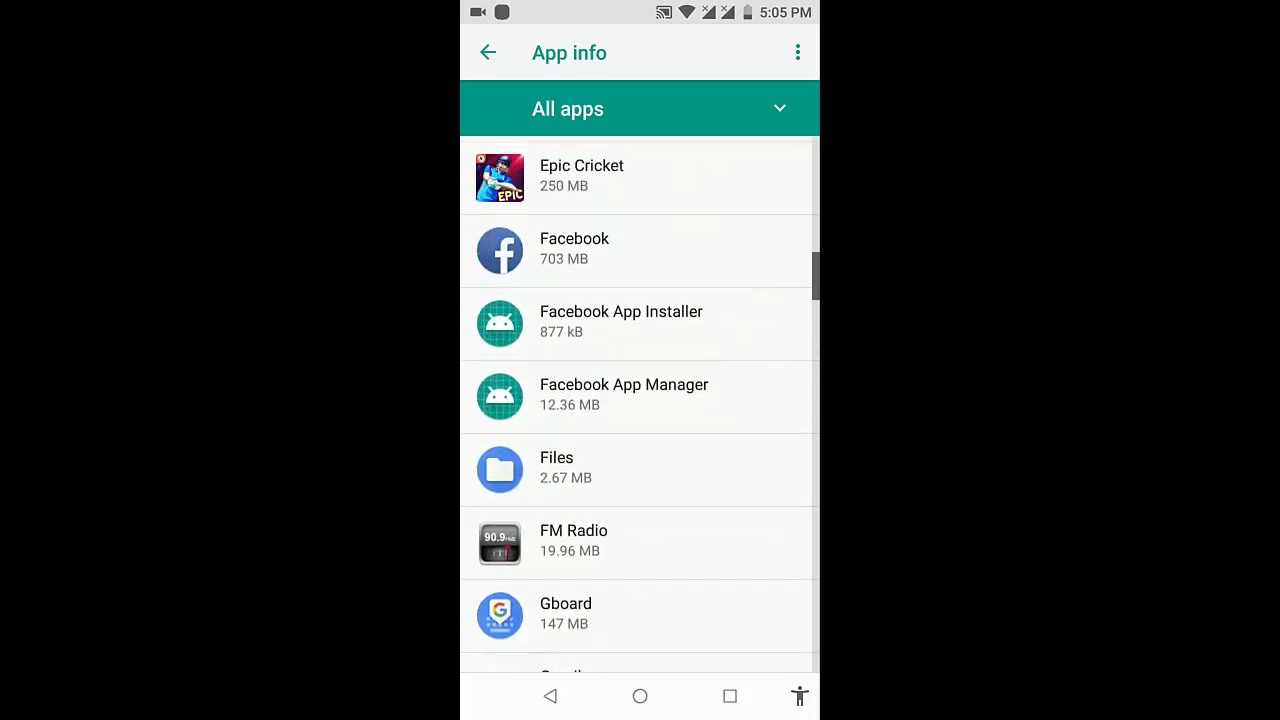
pyautogui.scroll(3)
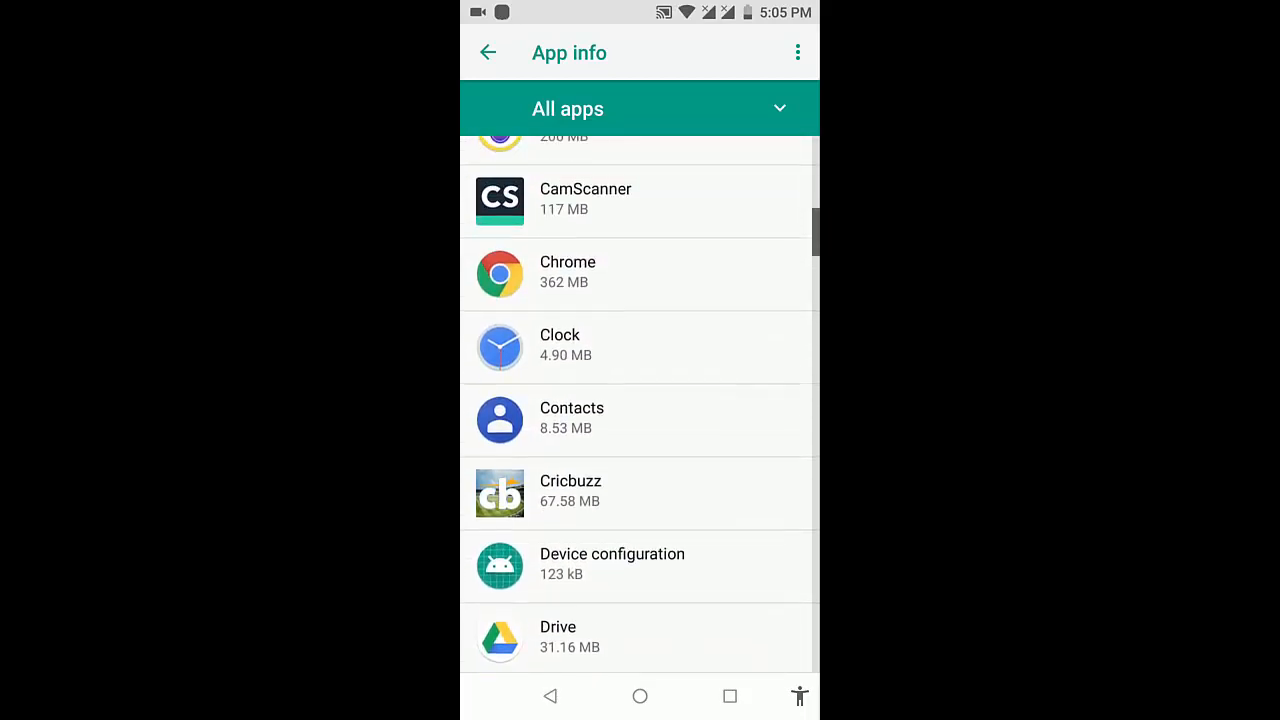
pyautogui.click(640, 420)
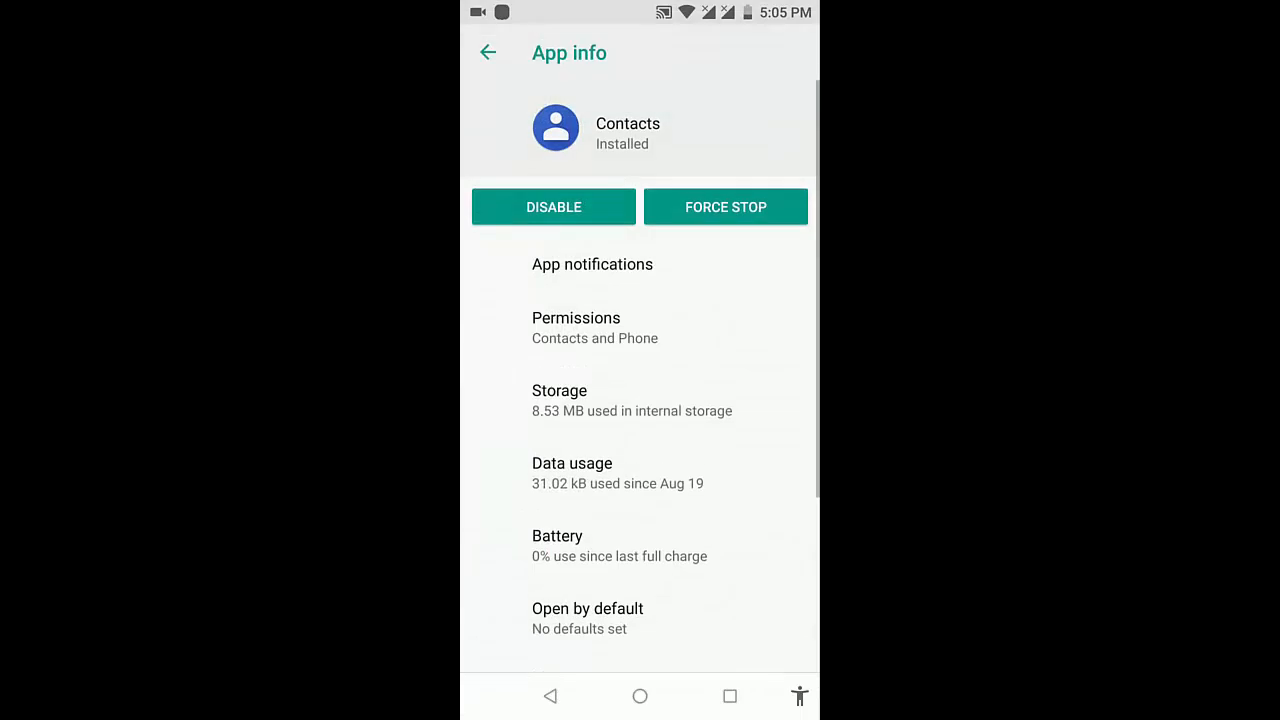
pyautogui.click(560, 390)
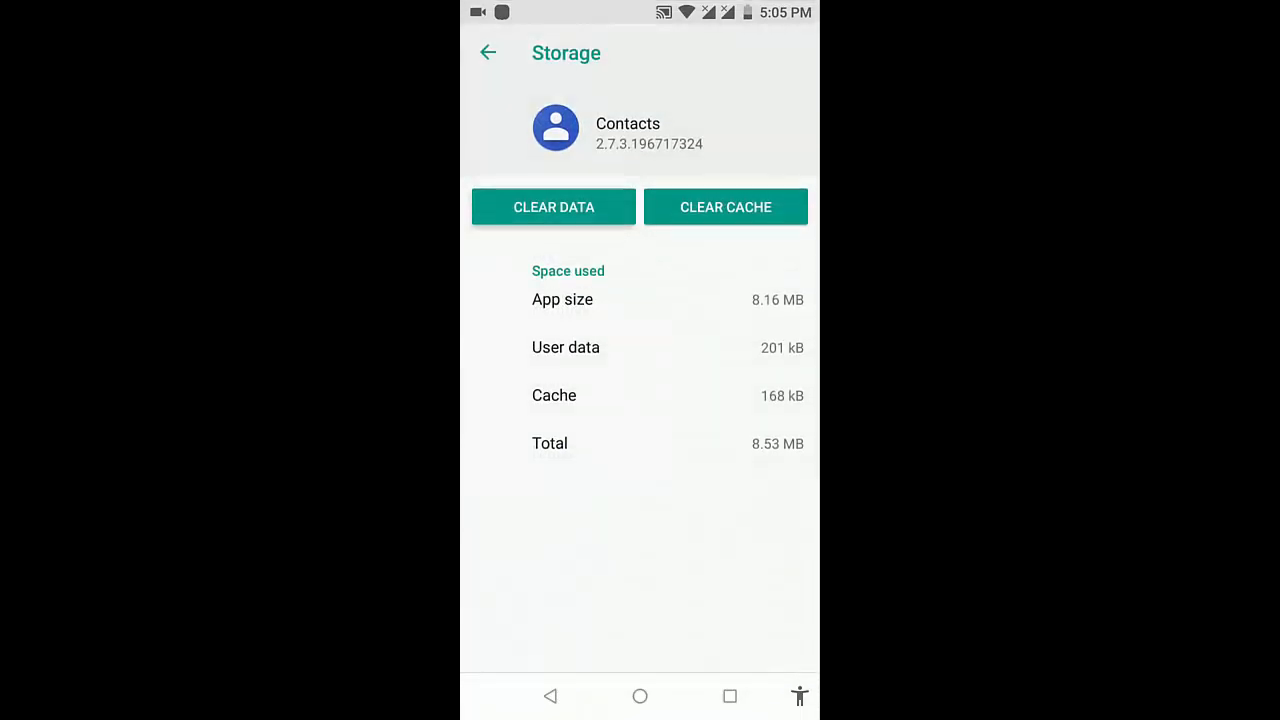
pyautogui.click(554, 206)
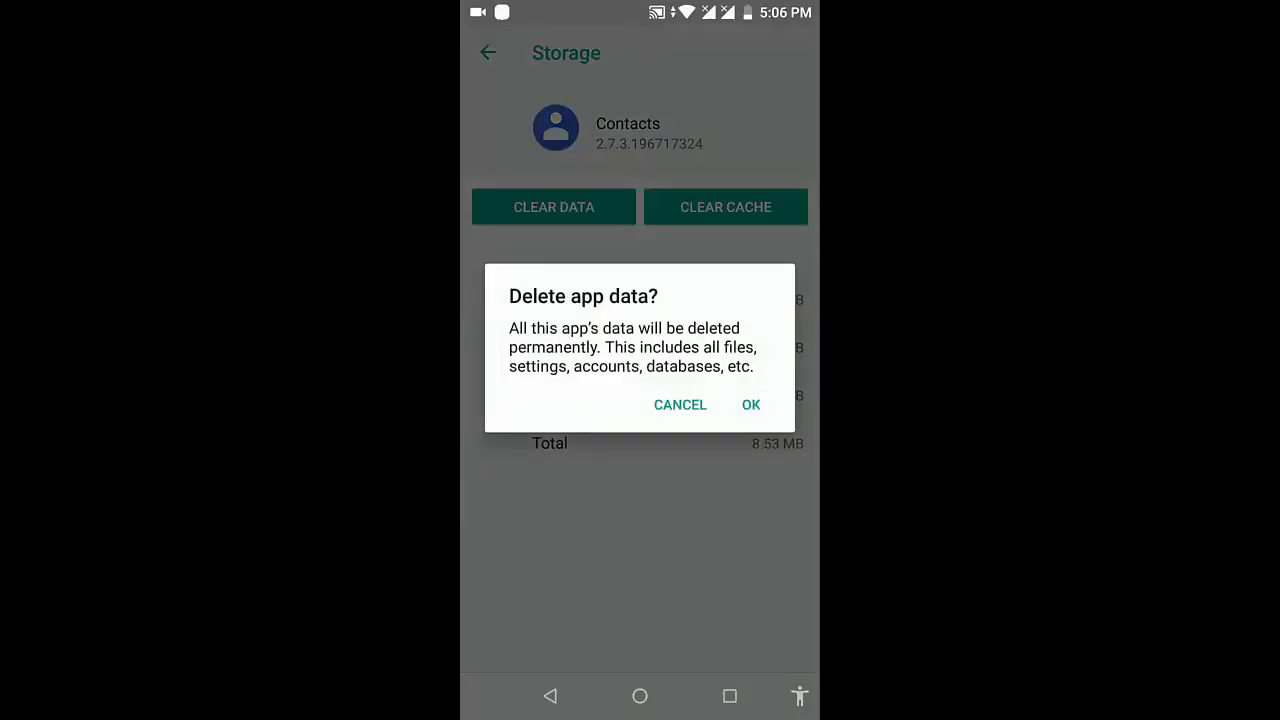
pyautogui.click(750, 404)
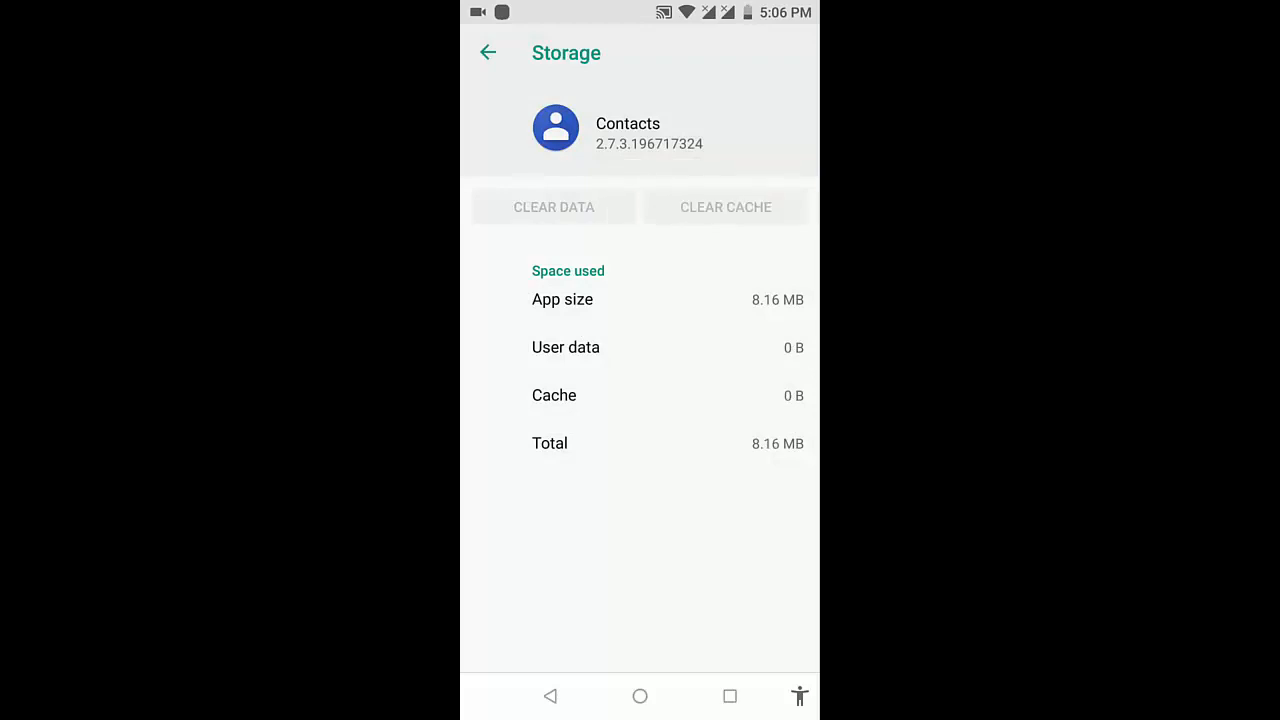
pyautogui.click(488, 52)
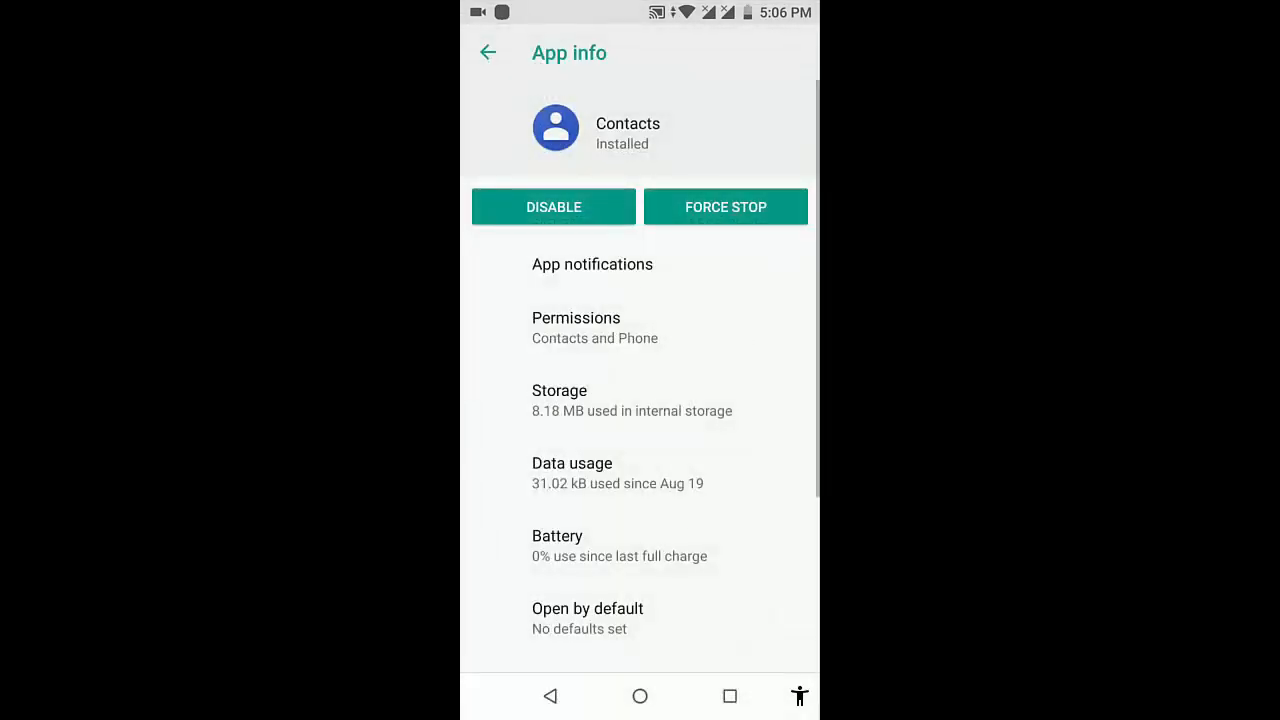
# Grant the Contacts app Storage and SMS permissions, then back out to Apps & notifications
pyautogui.click(576, 328)
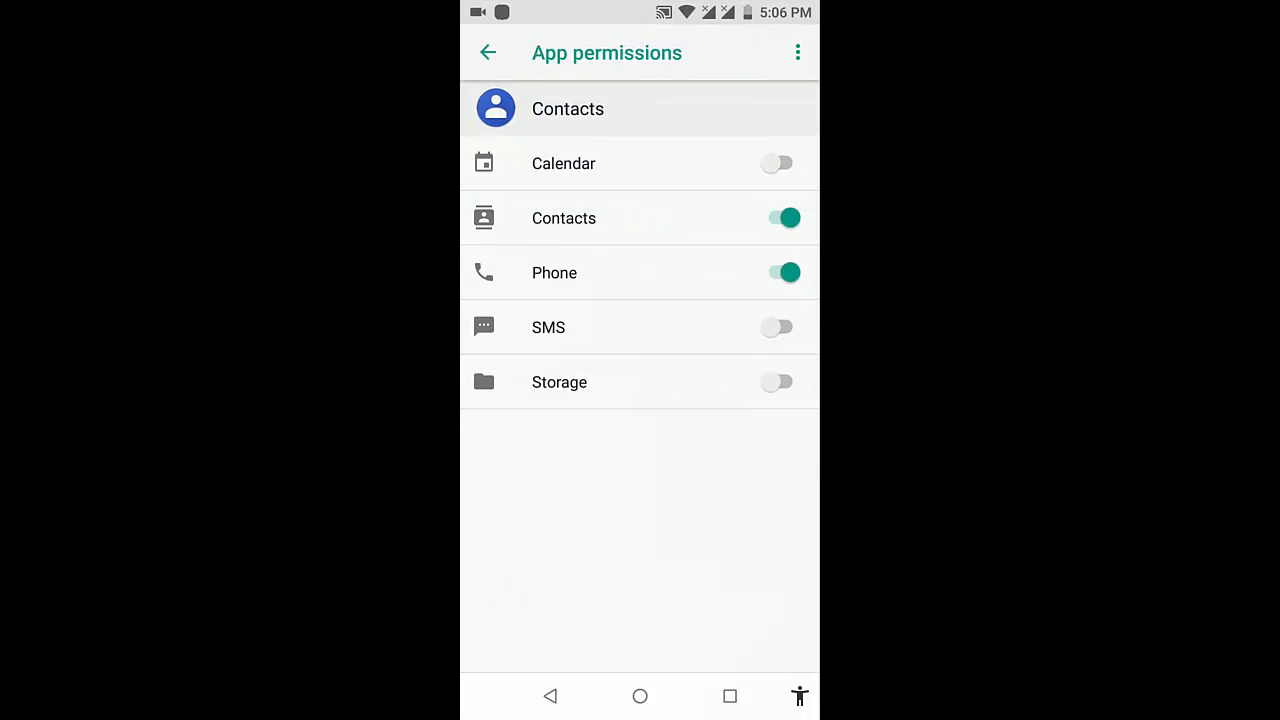
pyautogui.click(784, 382)
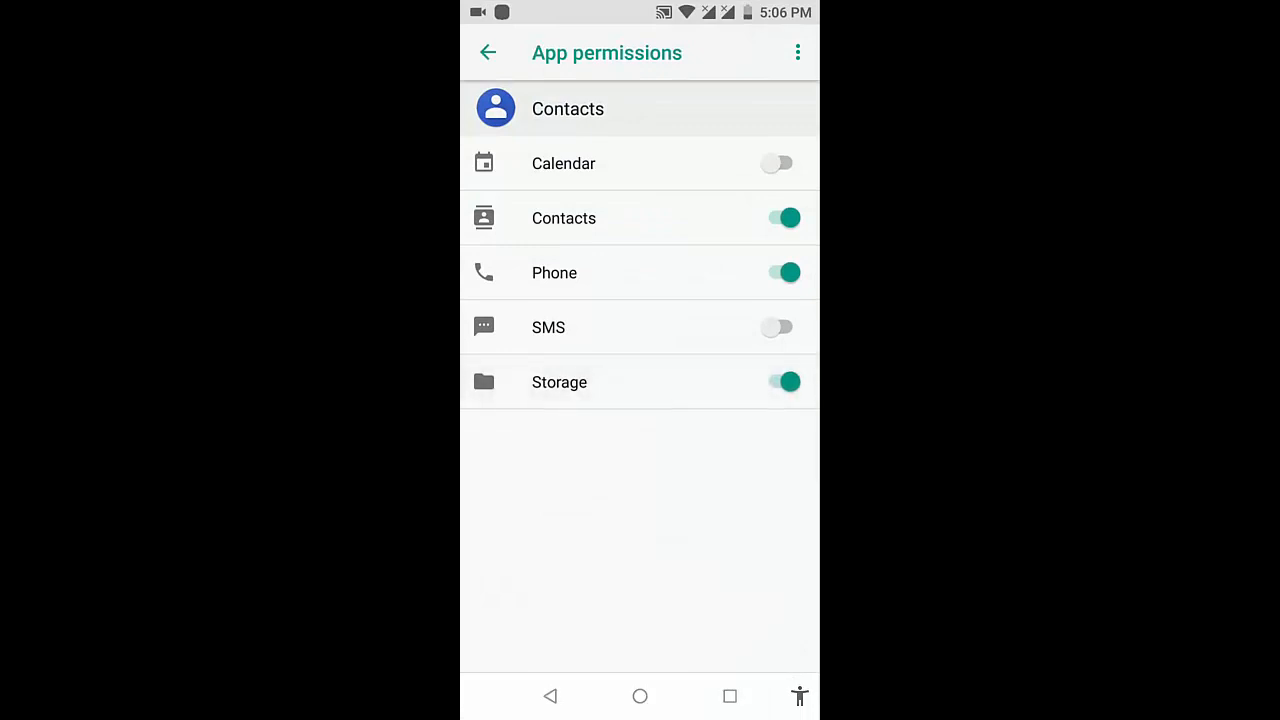
pyautogui.click(784, 328)
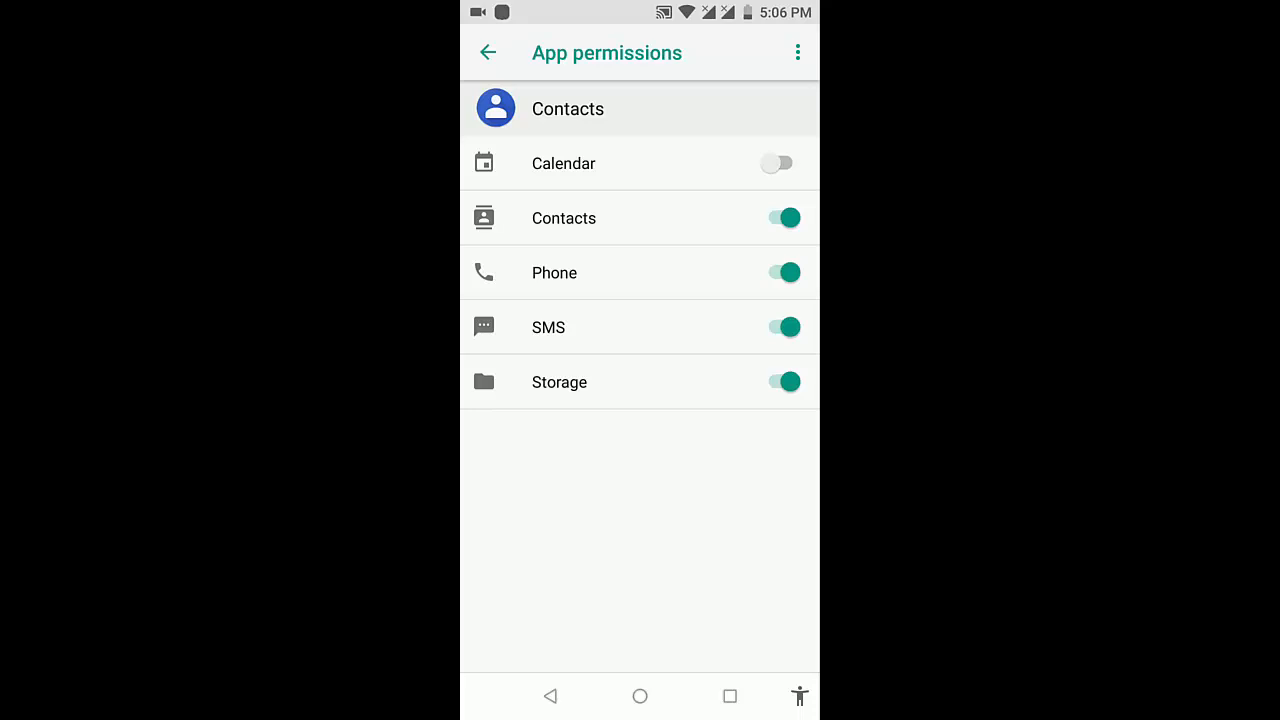
pyautogui.click(488, 52)
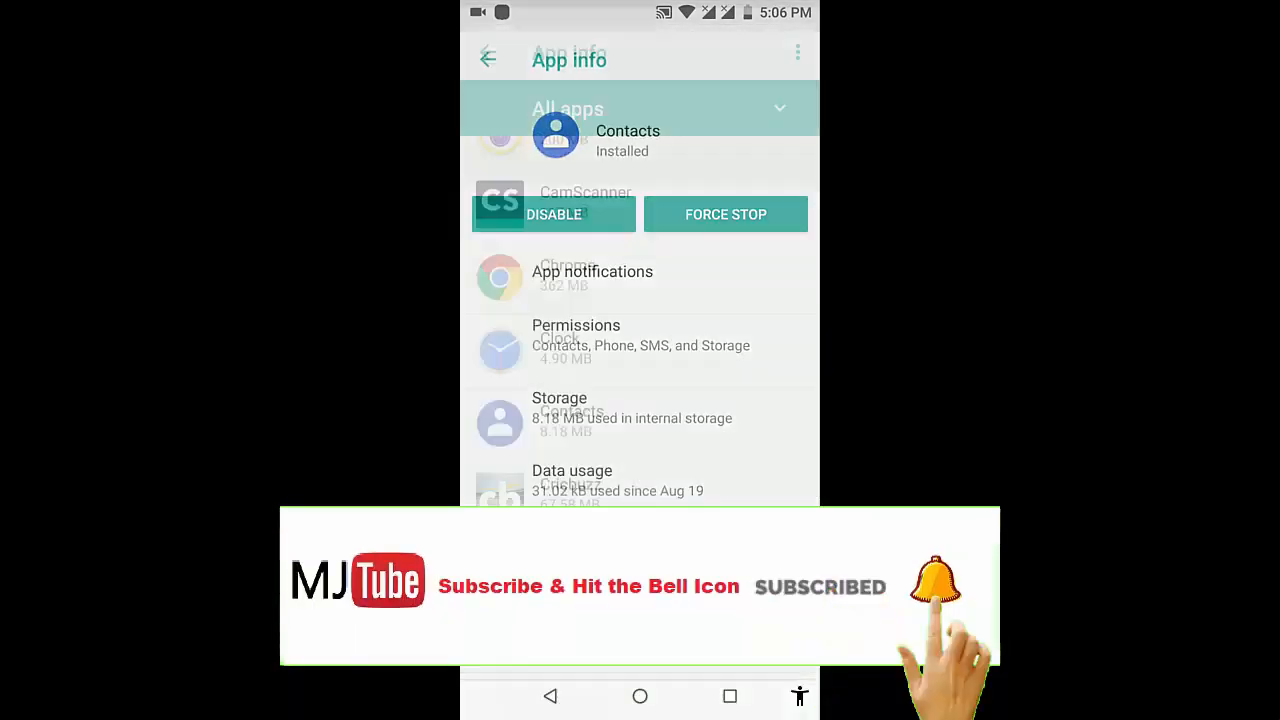
pyautogui.click(488, 58)
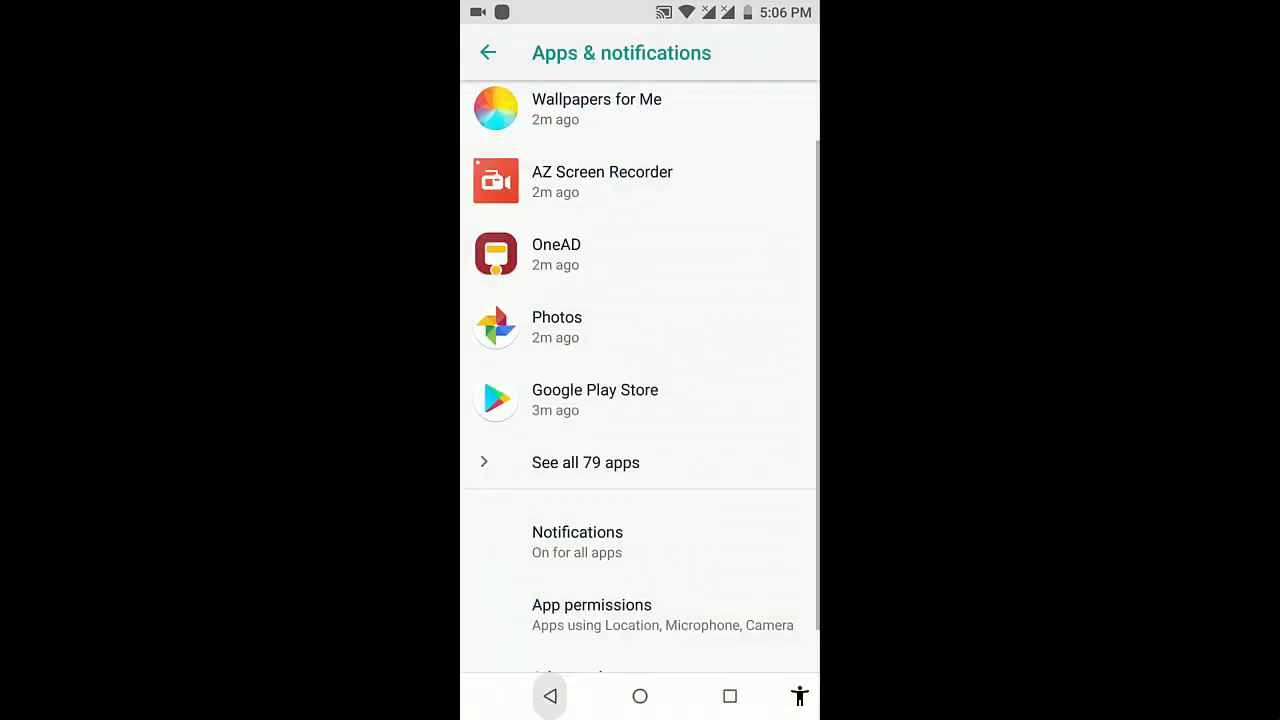